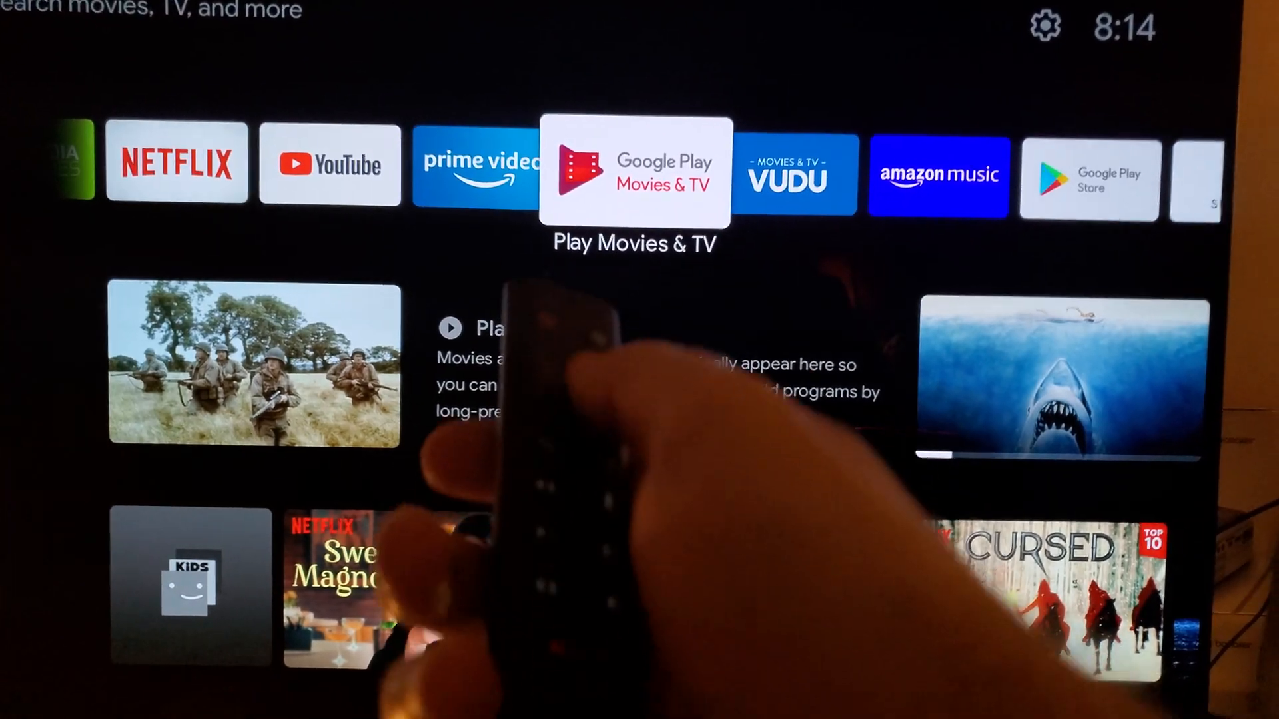
Move along the Android TV home app row toward the Shadow app.
scroll("right", 3)
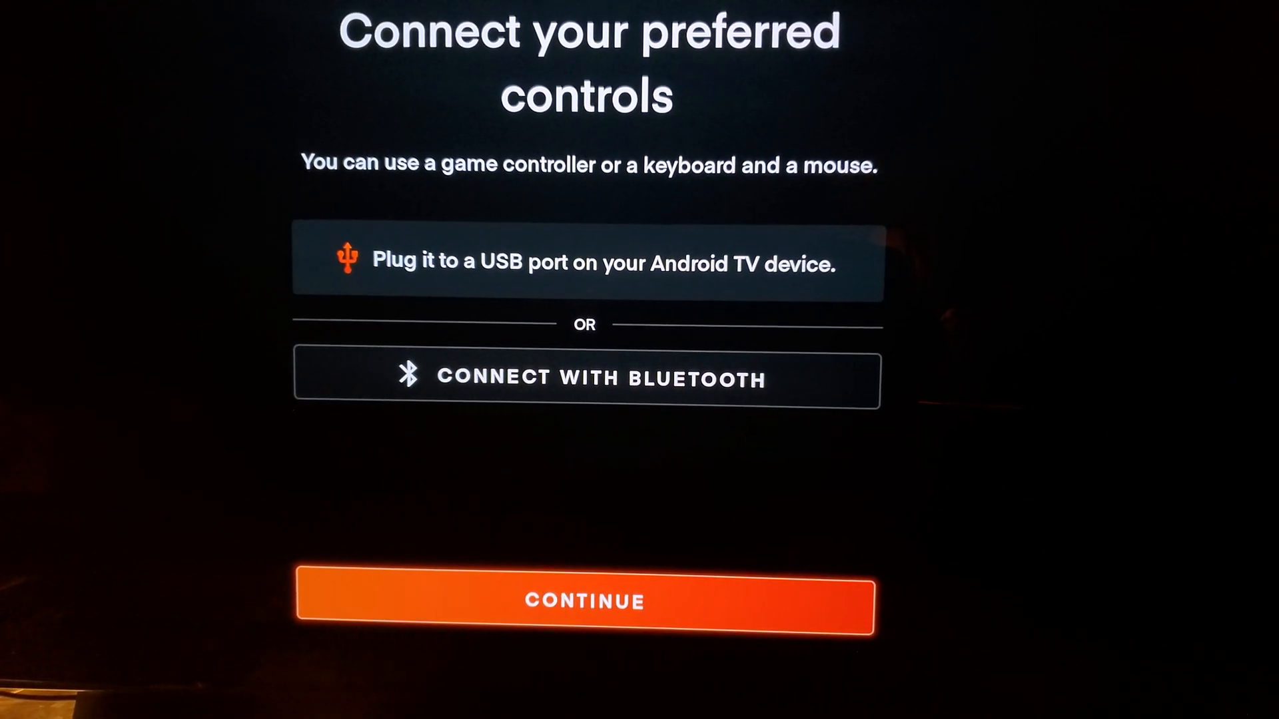
Continue past the 'Connect your preferred controls' screen to the Shadow home.
left_click(583, 602)
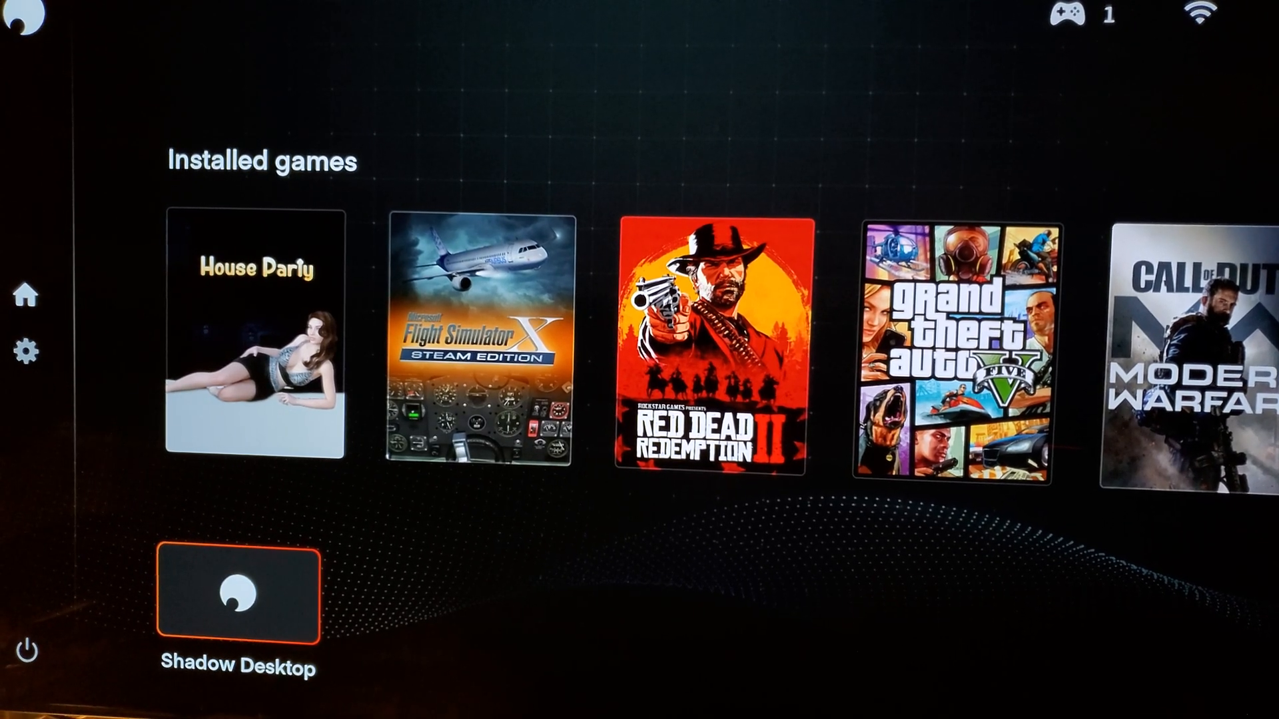
Launch the Shadow Desktop tile so the full Windows 10 desktop streams on the TV.
left_click(239, 594)
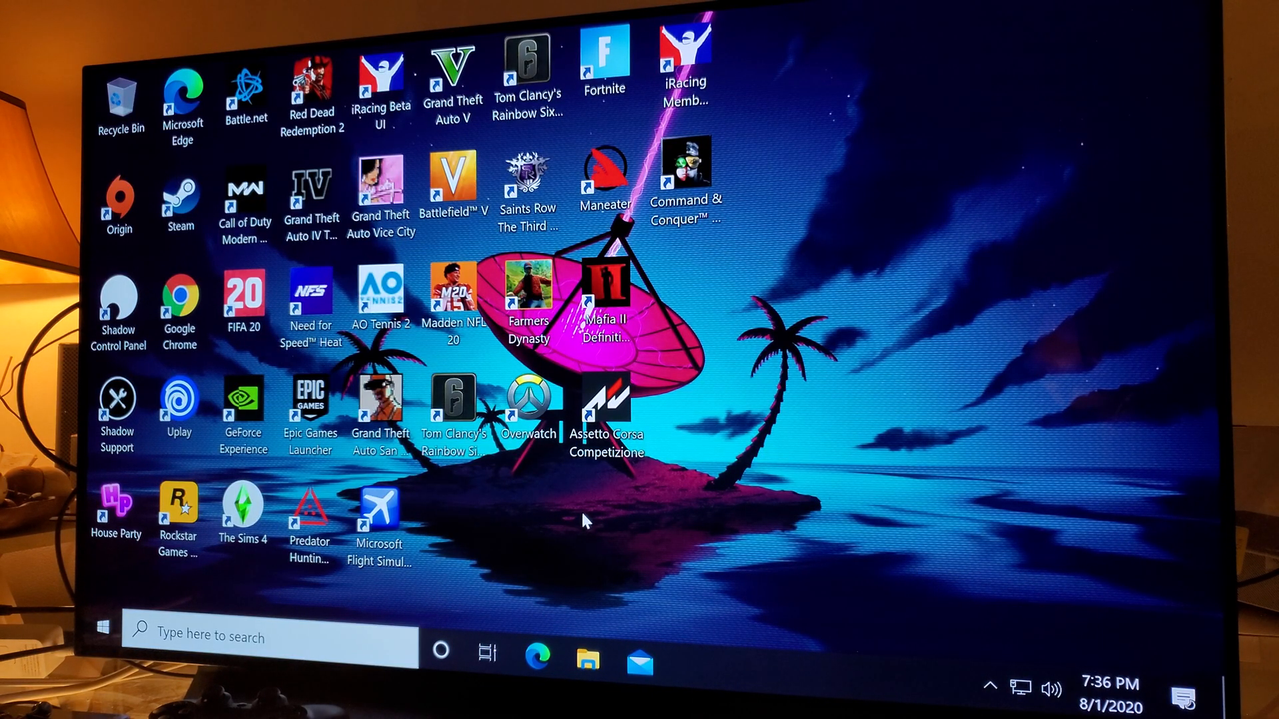
mouse_move(496, 399)
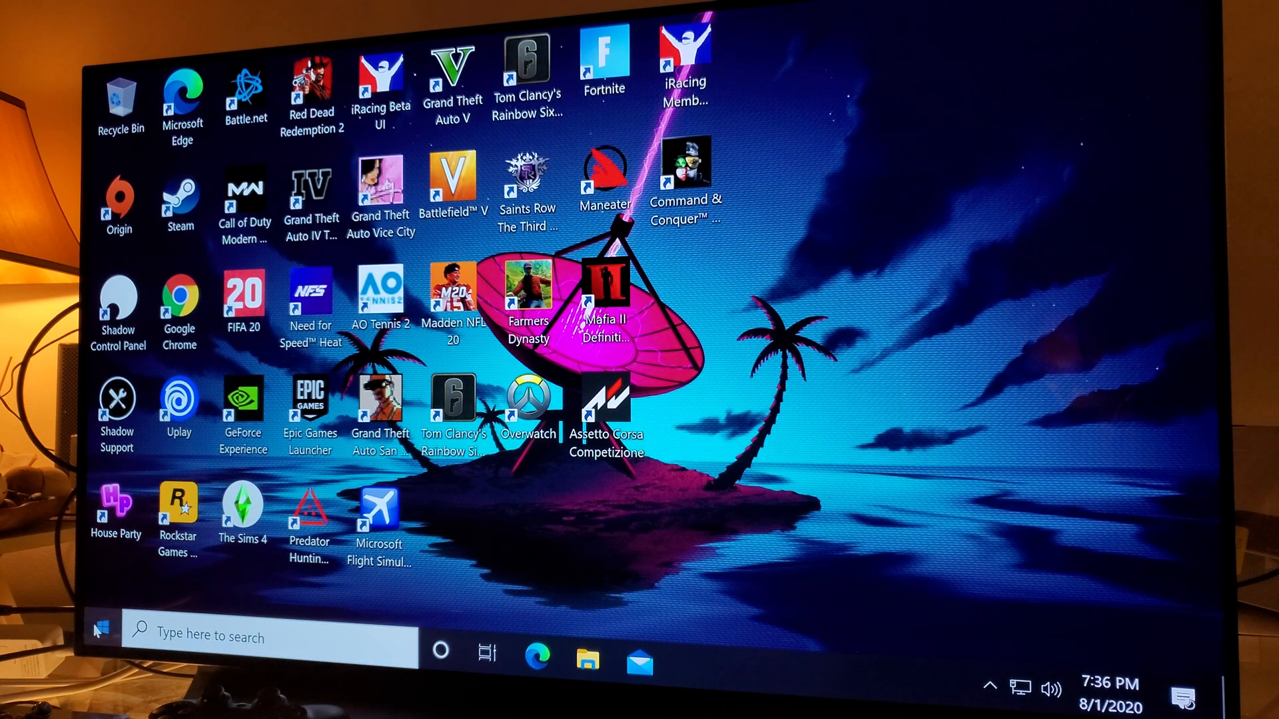
mouse_move(887, 339)
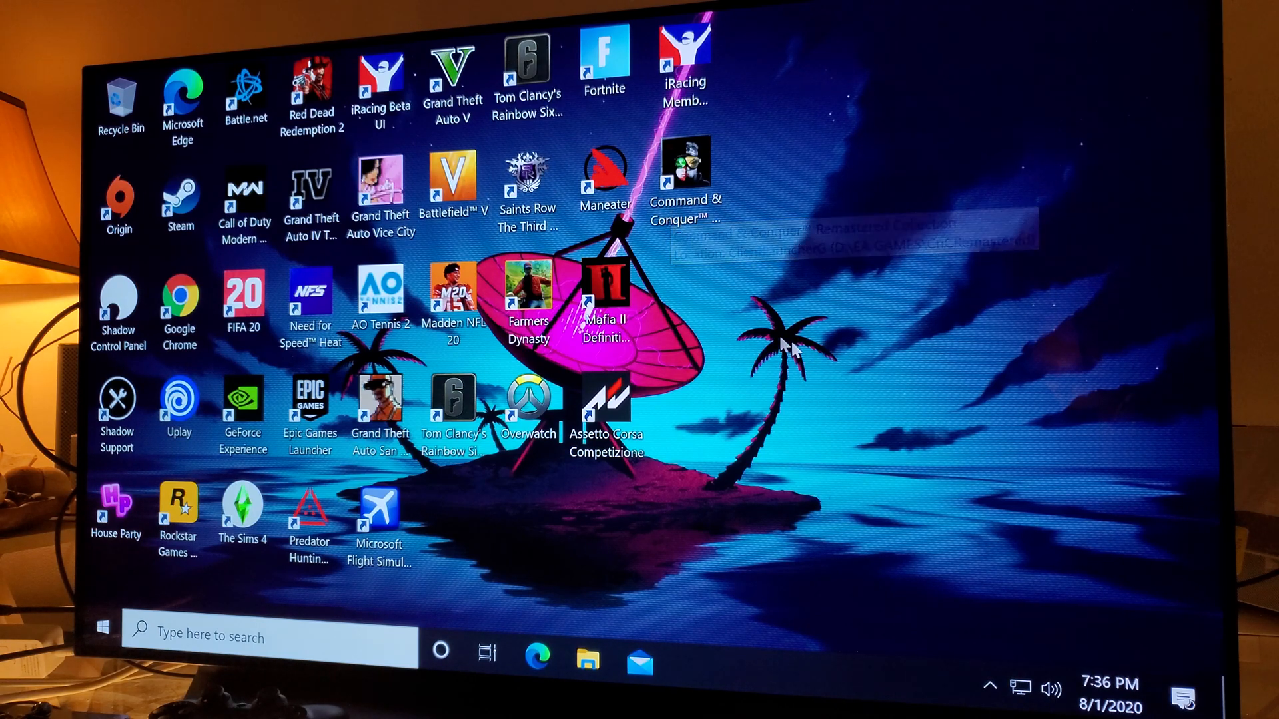
mouse_move(834, 333)
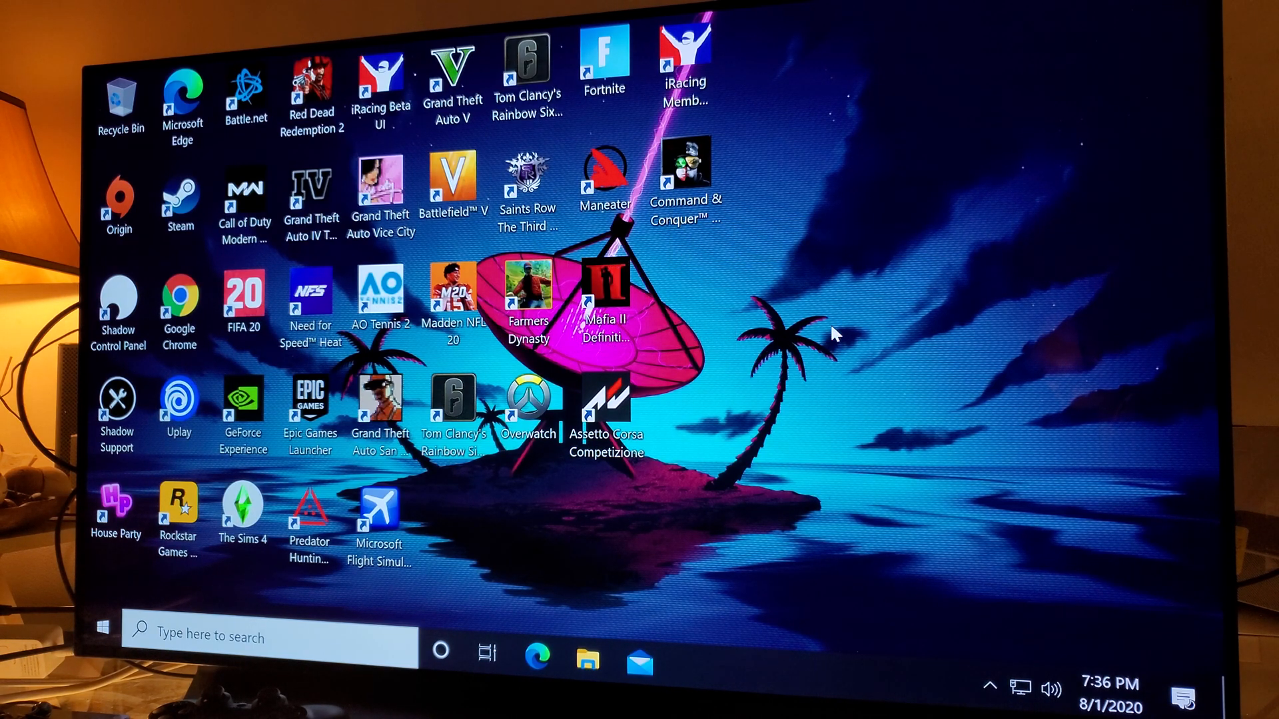
mouse_move(241, 395)
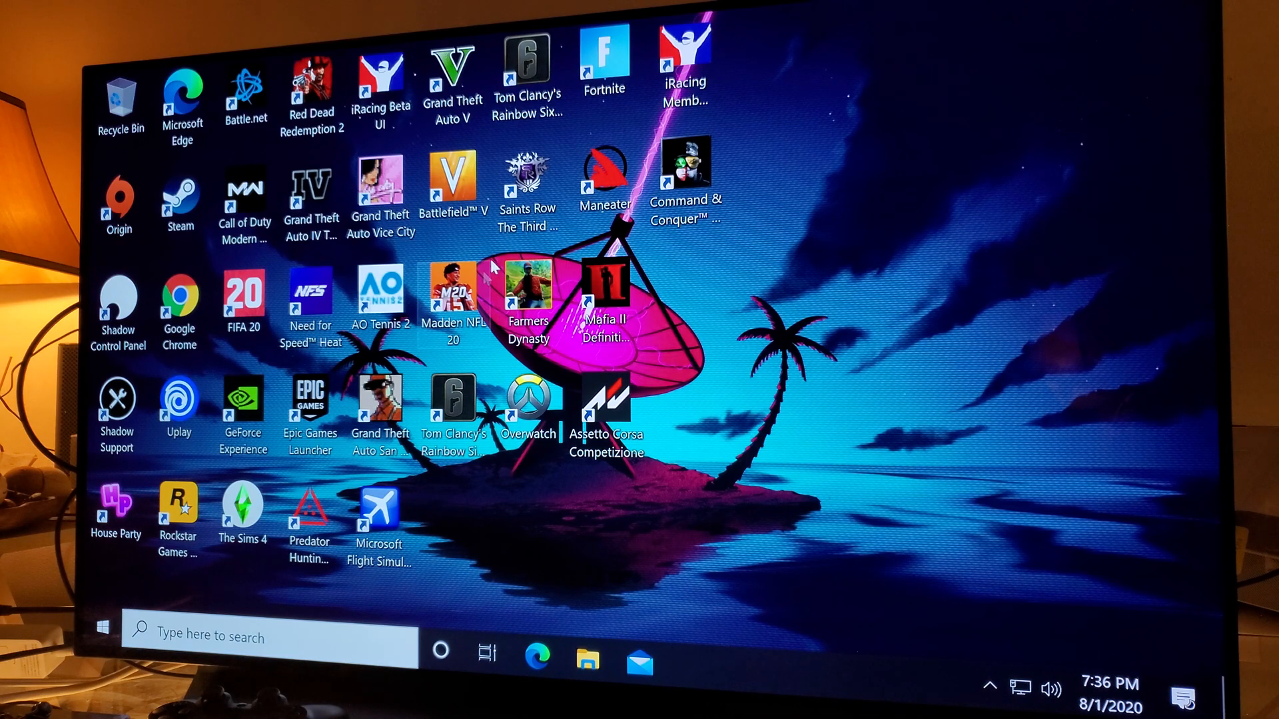
mouse_move(830, 111)
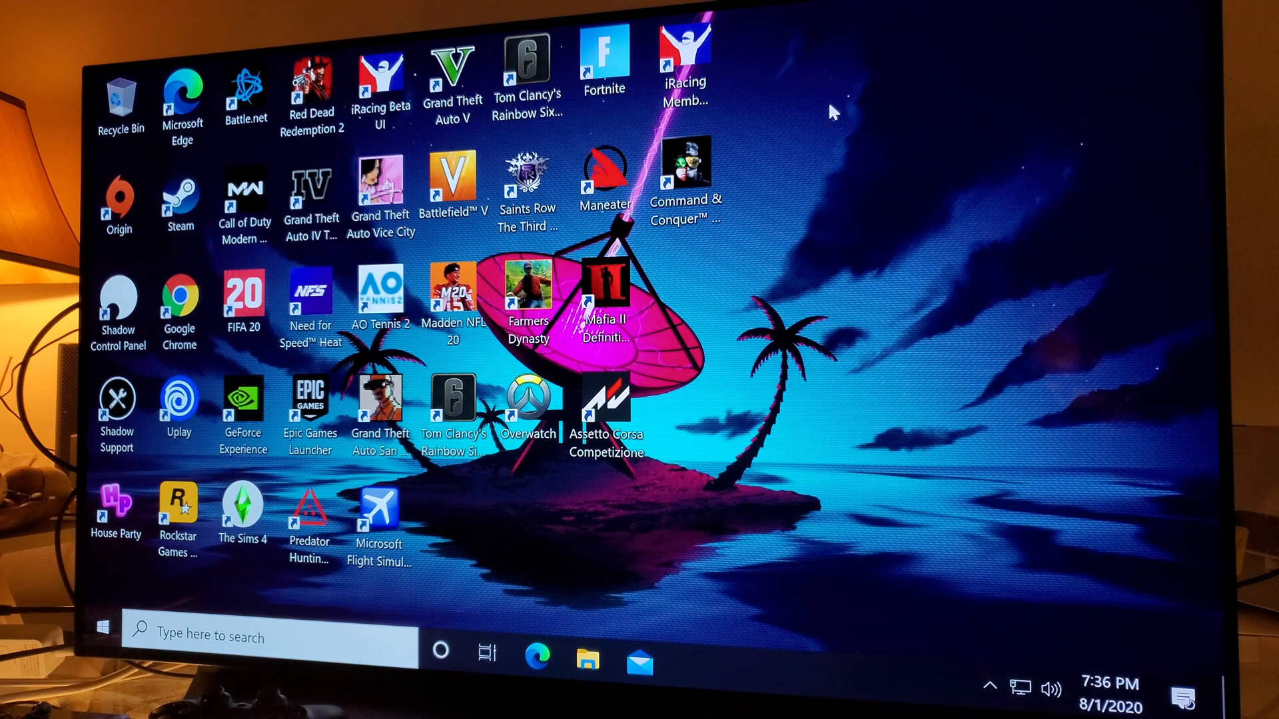
mouse_move(754, 271)
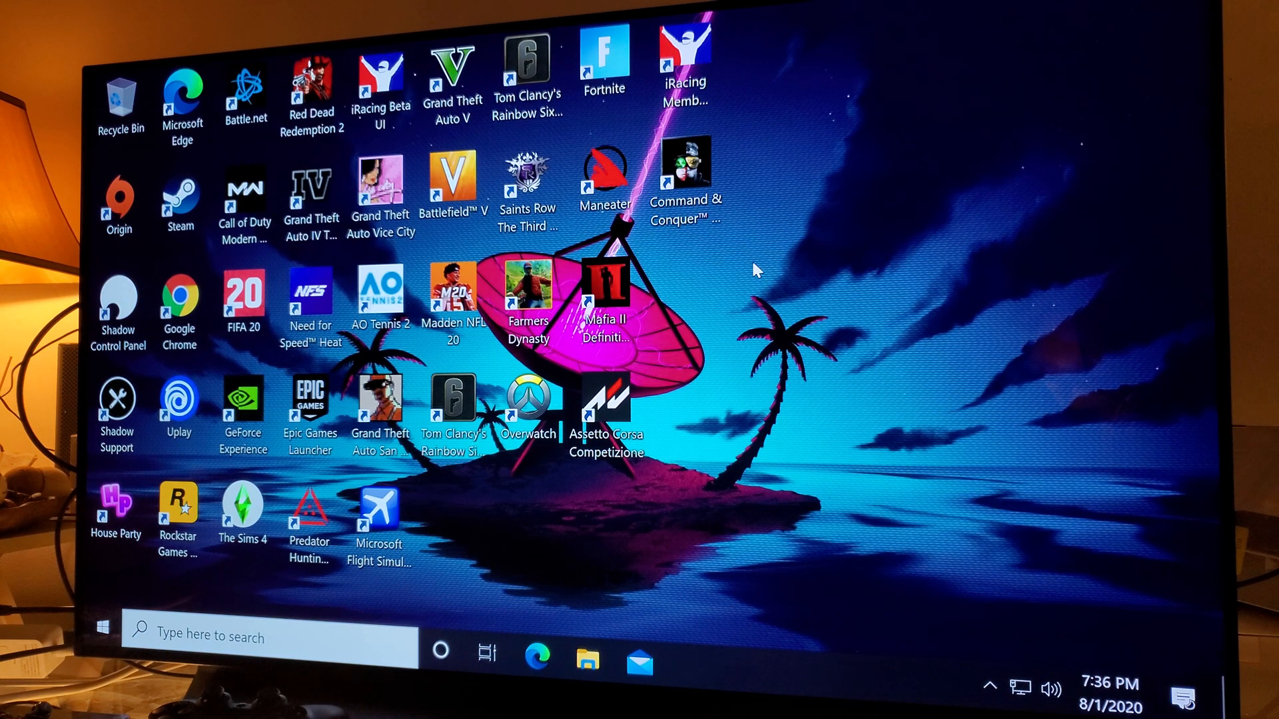
mouse_move(738, 361)
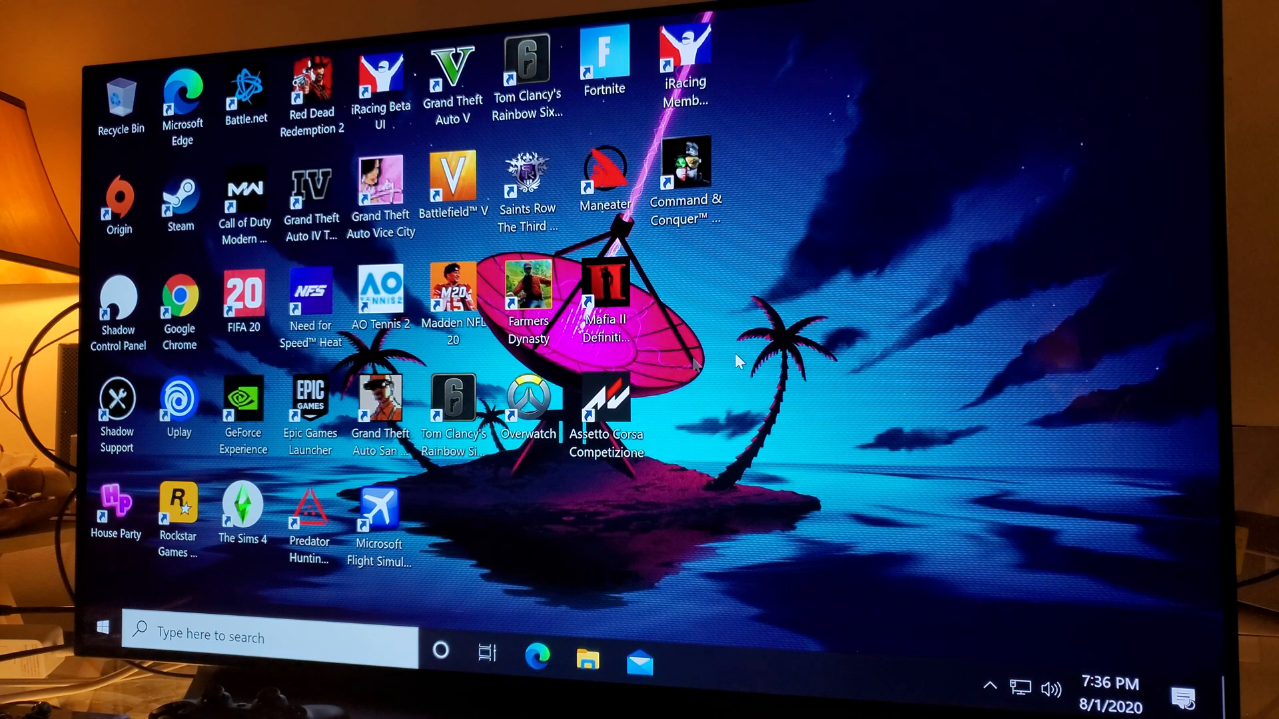
mouse_move(775, 265)
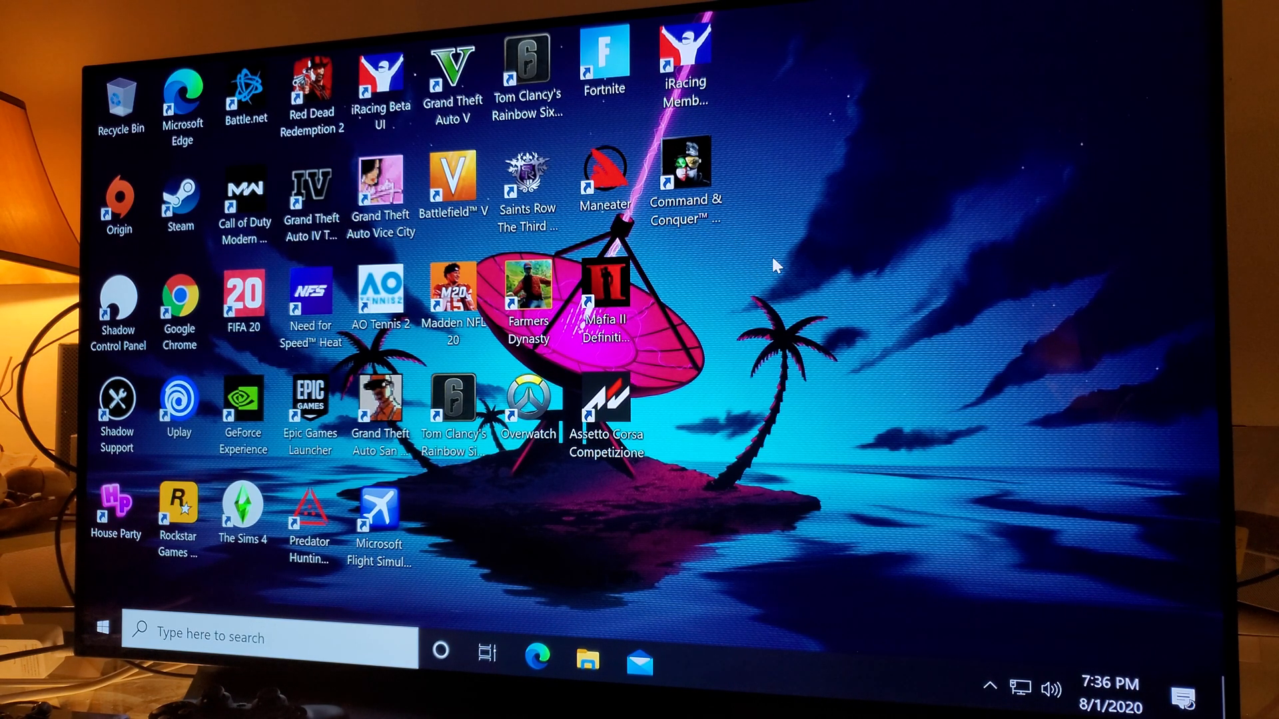
mouse_move(776, 428)
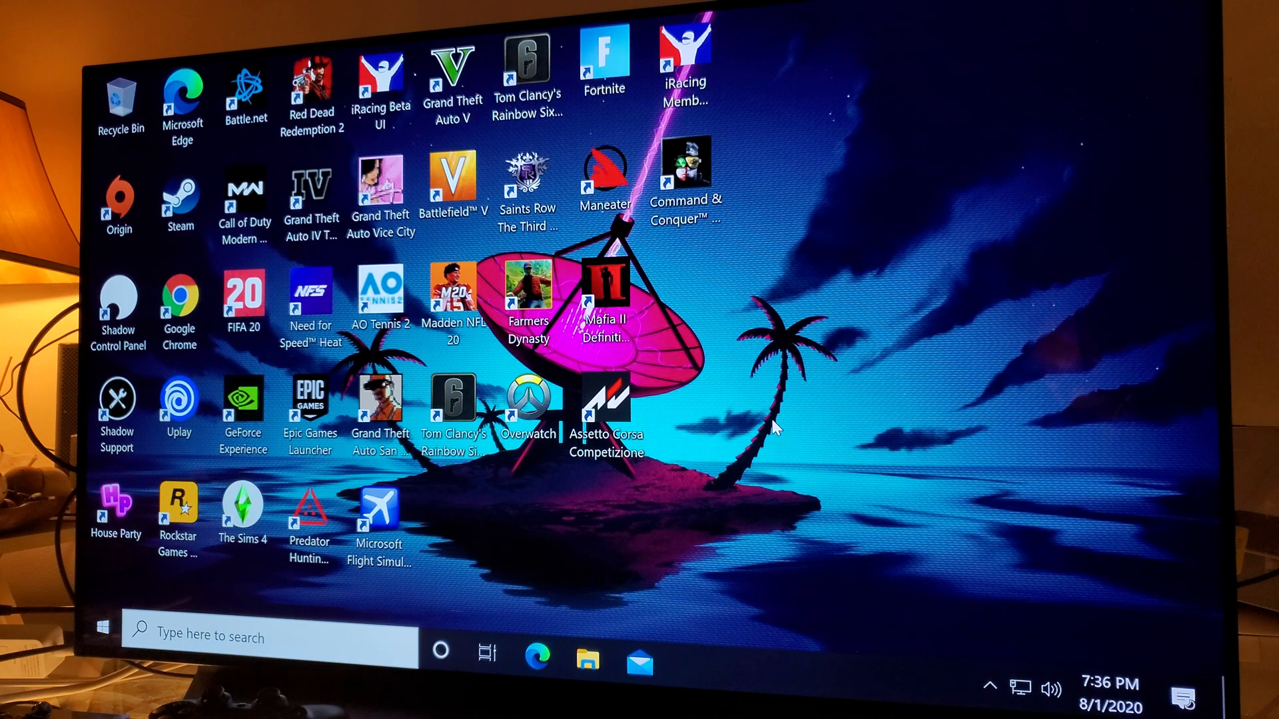
mouse_move(803, 423)
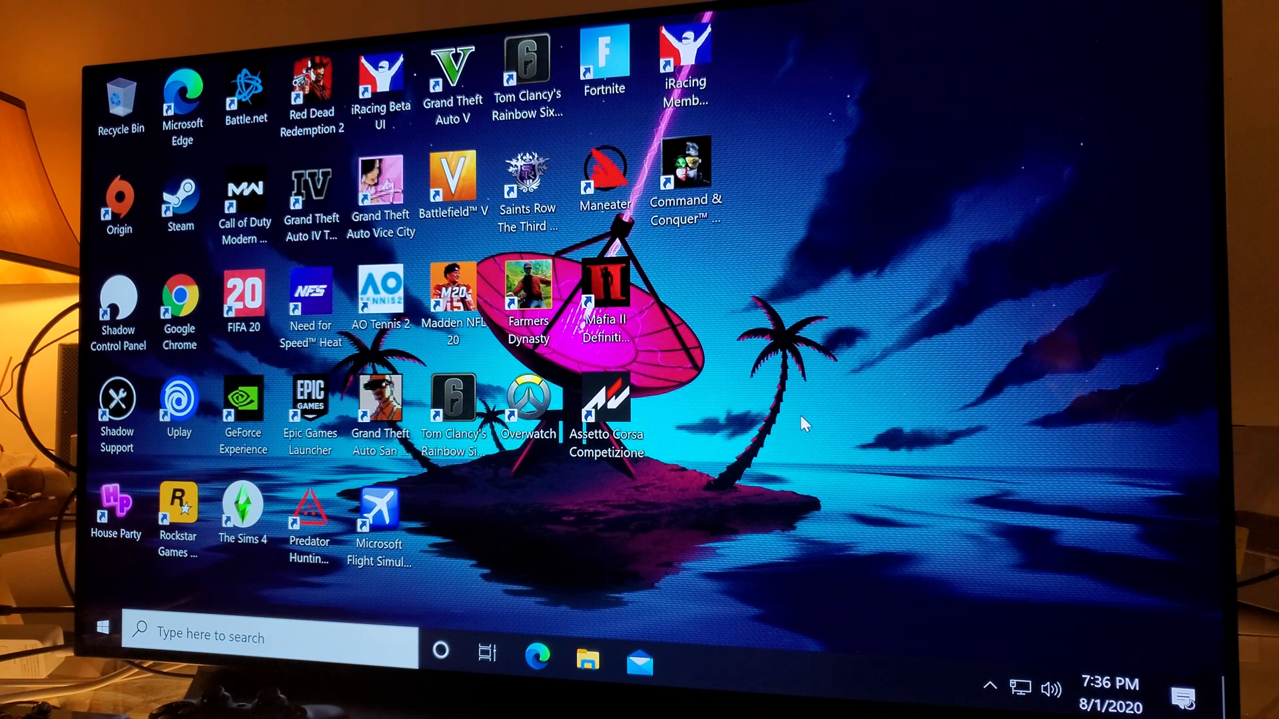
mouse_move(769, 426)
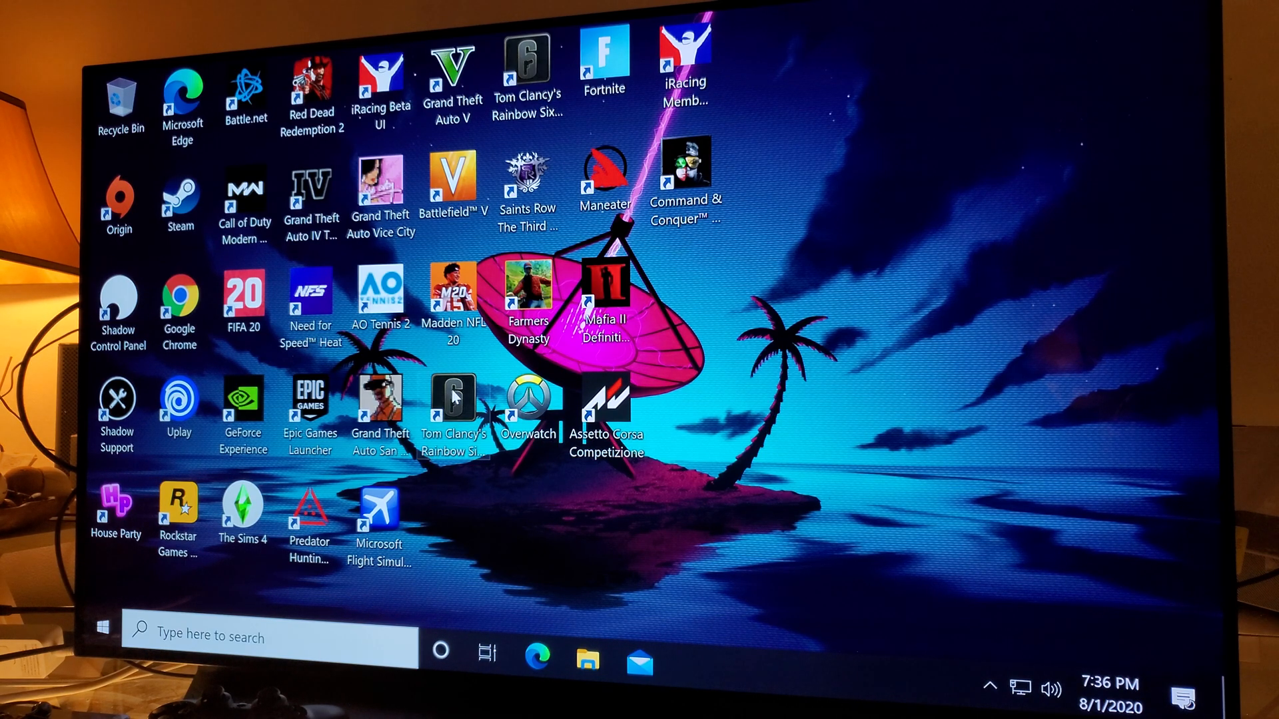
mouse_move(722, 304)
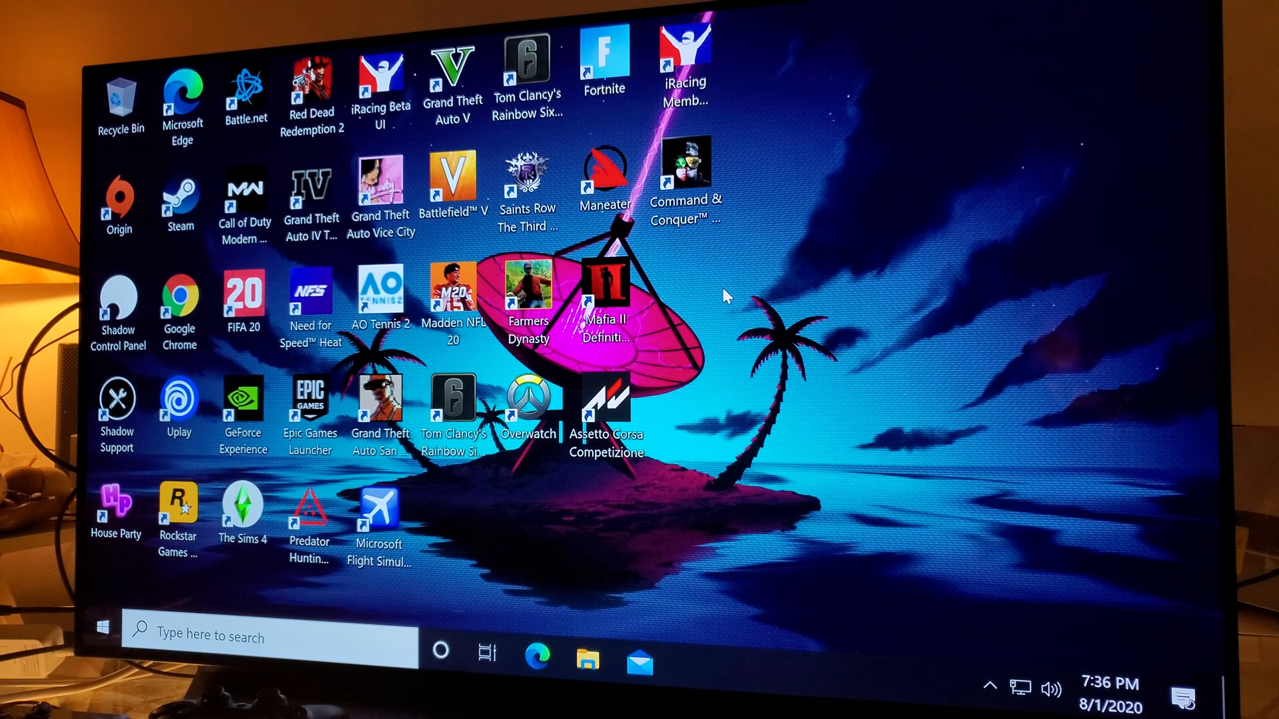
mouse_move(734, 300)
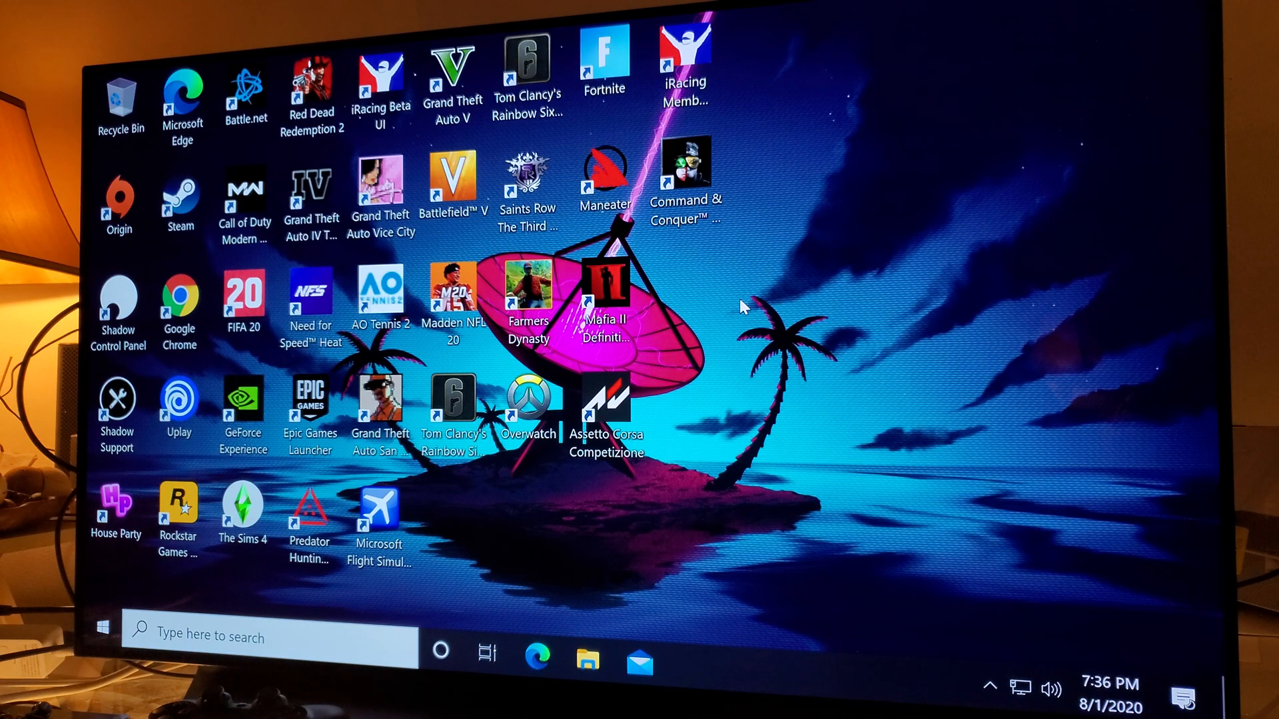
mouse_move(746, 312)
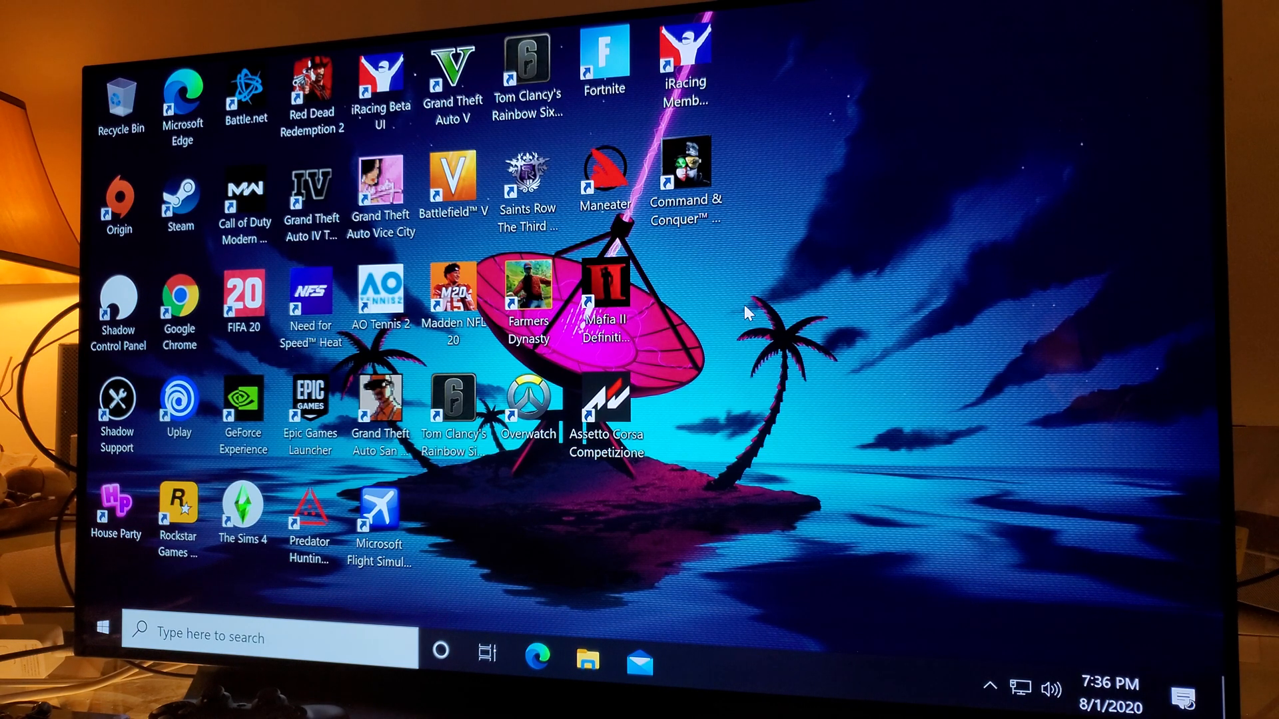
mouse_move(738, 489)
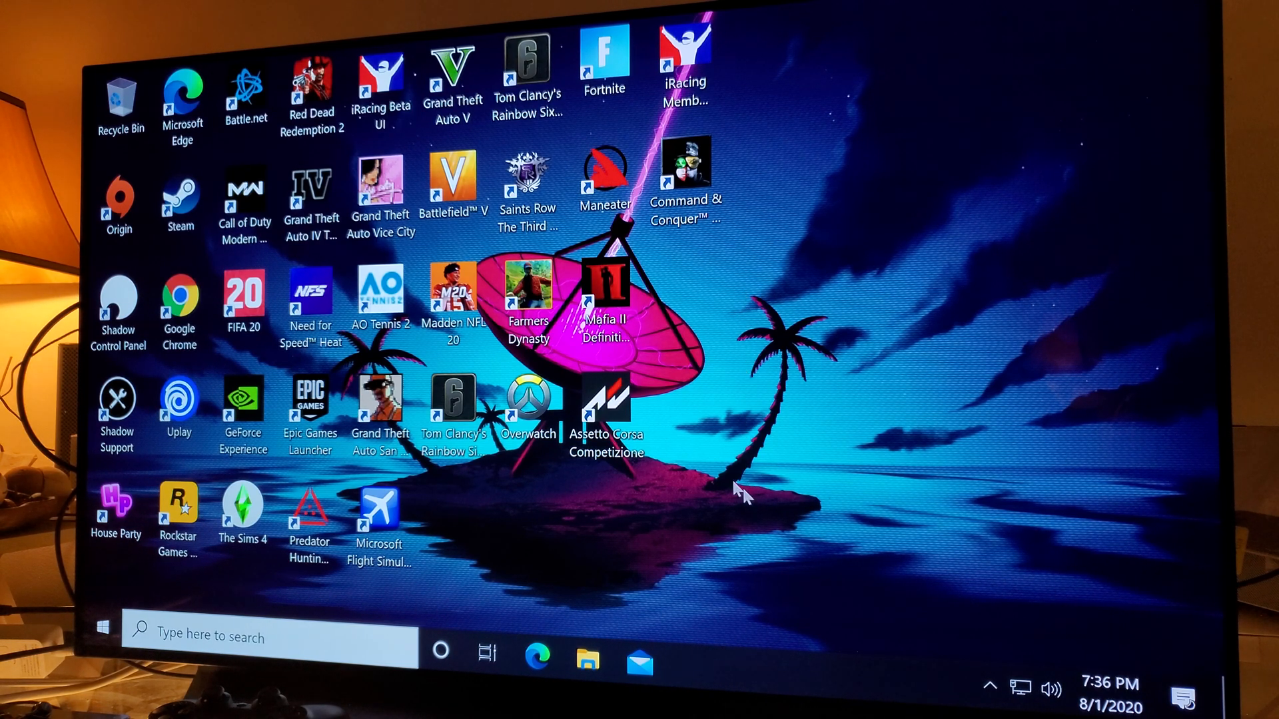
mouse_move(749, 373)
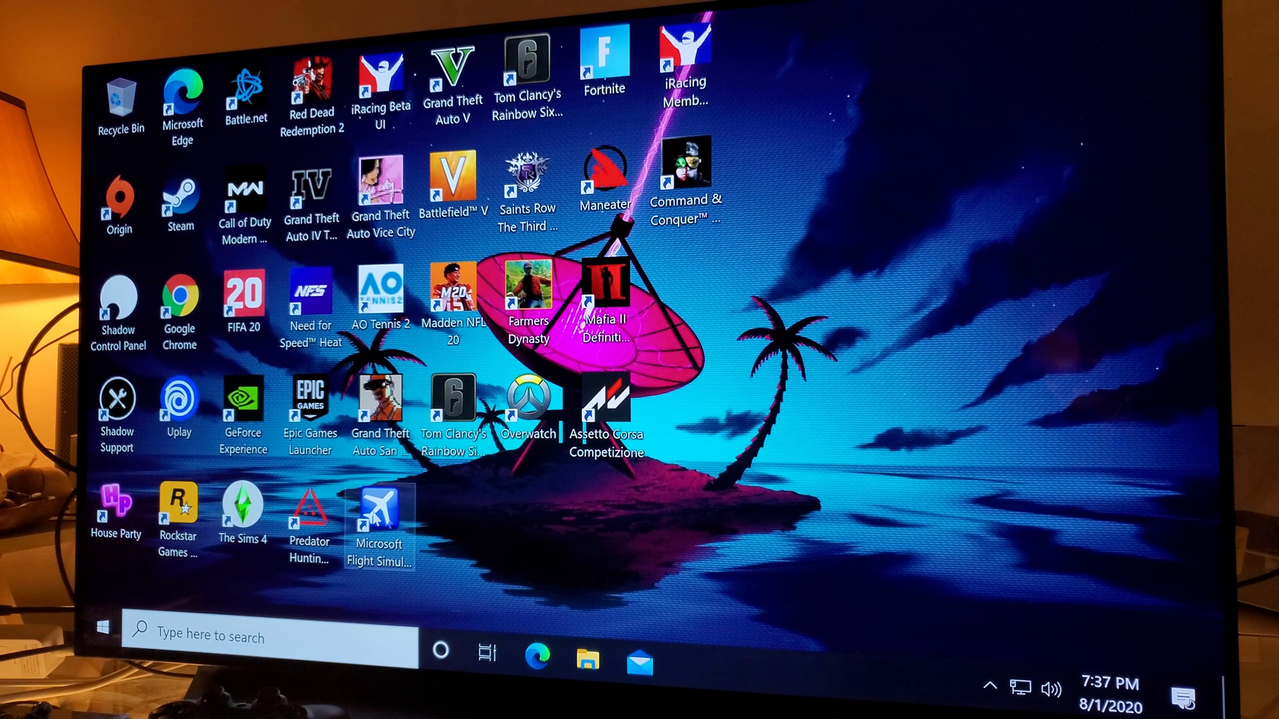
Run House Party from its desktop shortcut on the streamed Windows 10 desktop.
left_click(116, 510)
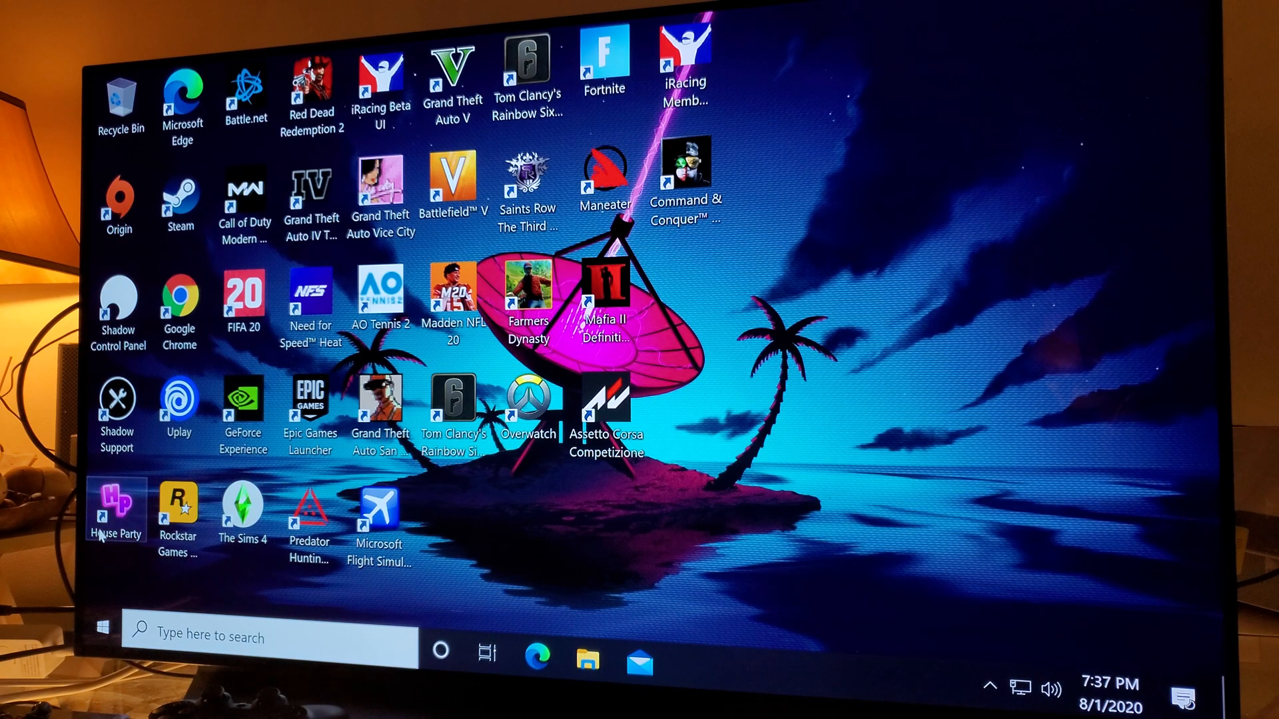
mouse_move(114, 522)
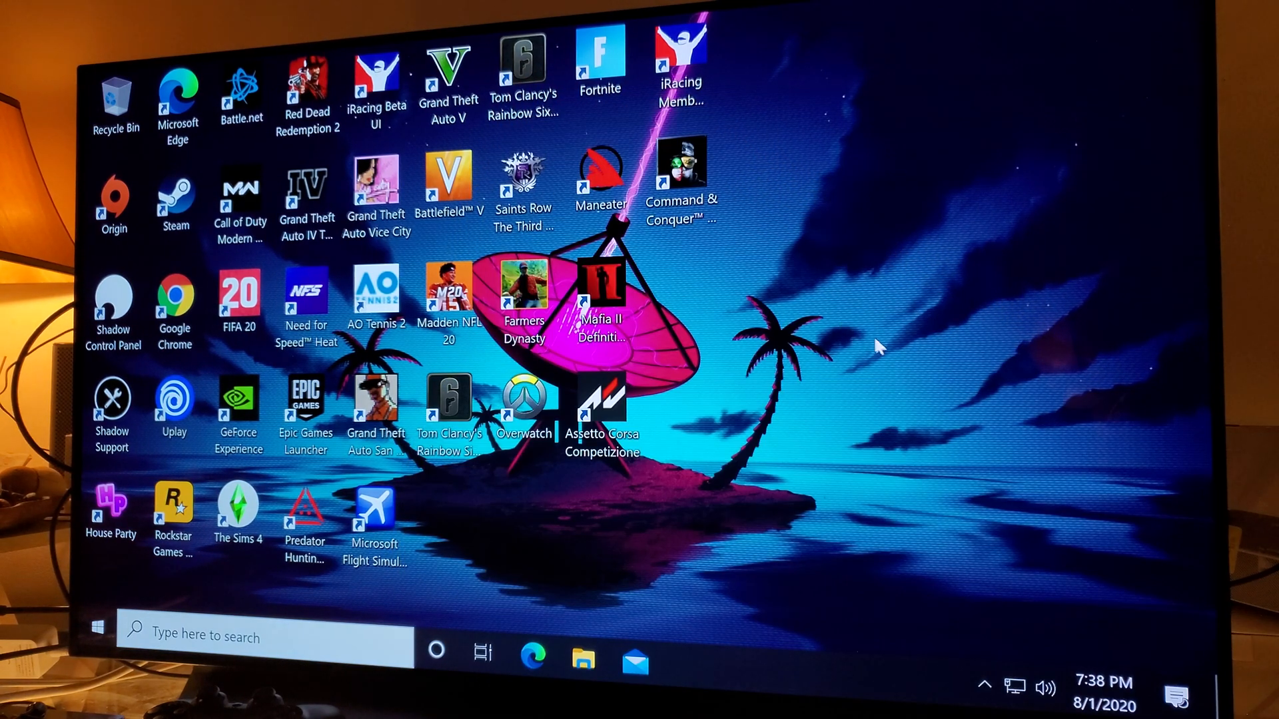
mouse_move(906, 336)
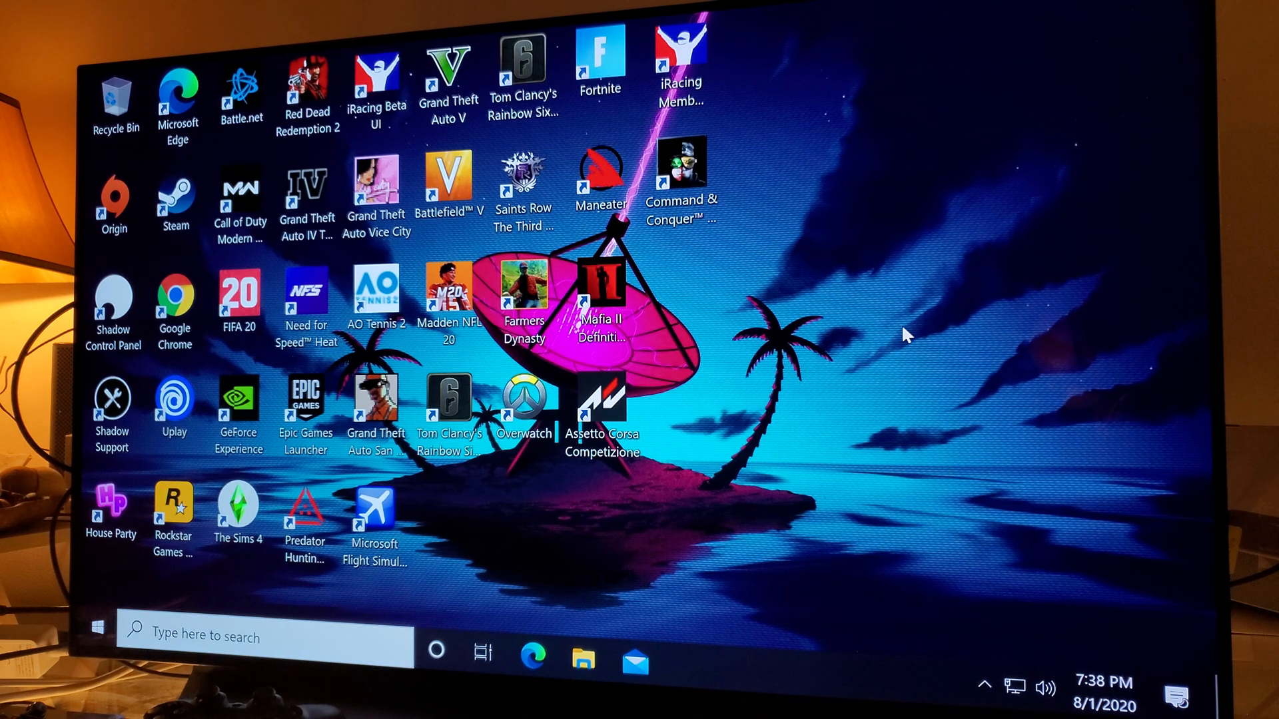
mouse_move(946, 338)
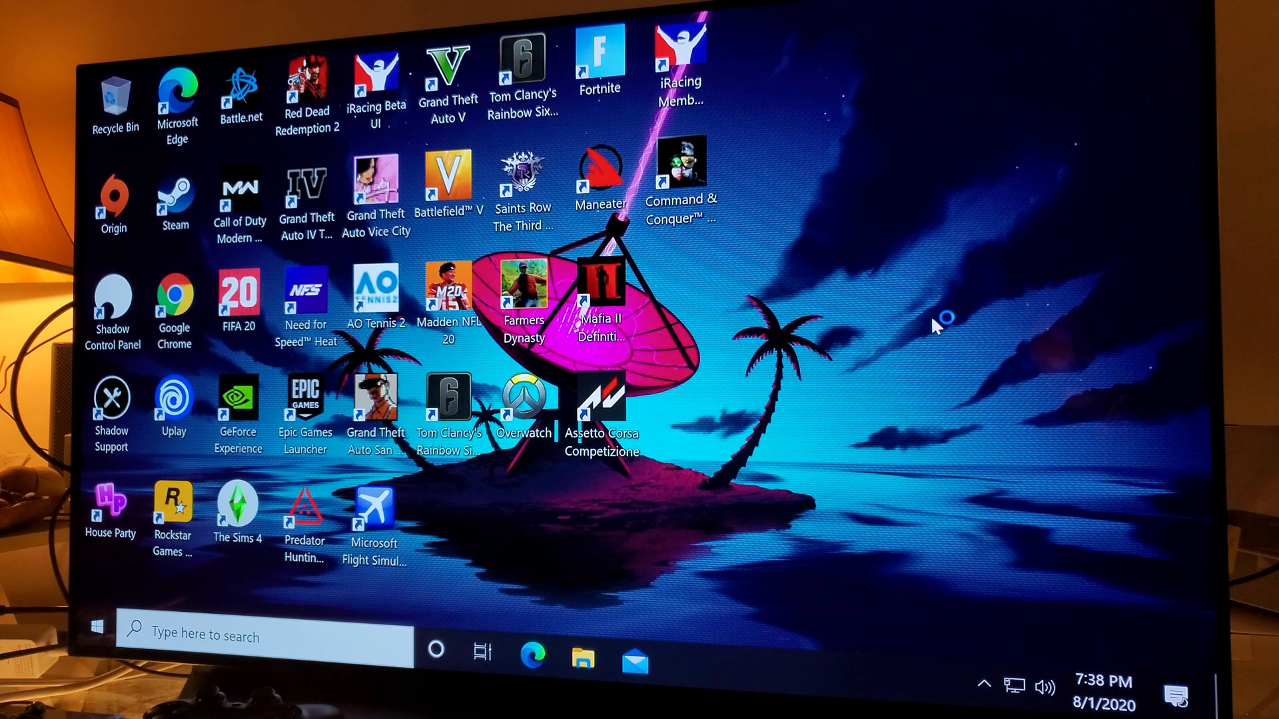
mouse_move(920, 292)
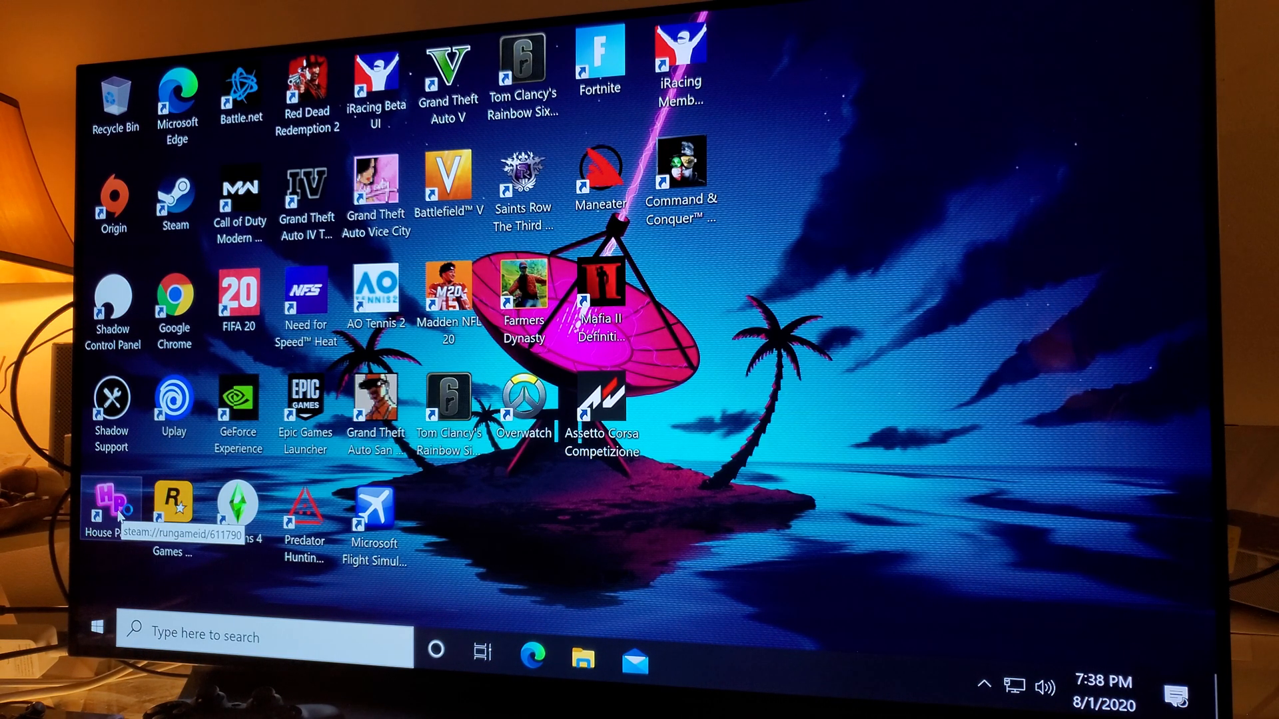
double_click(111, 506)
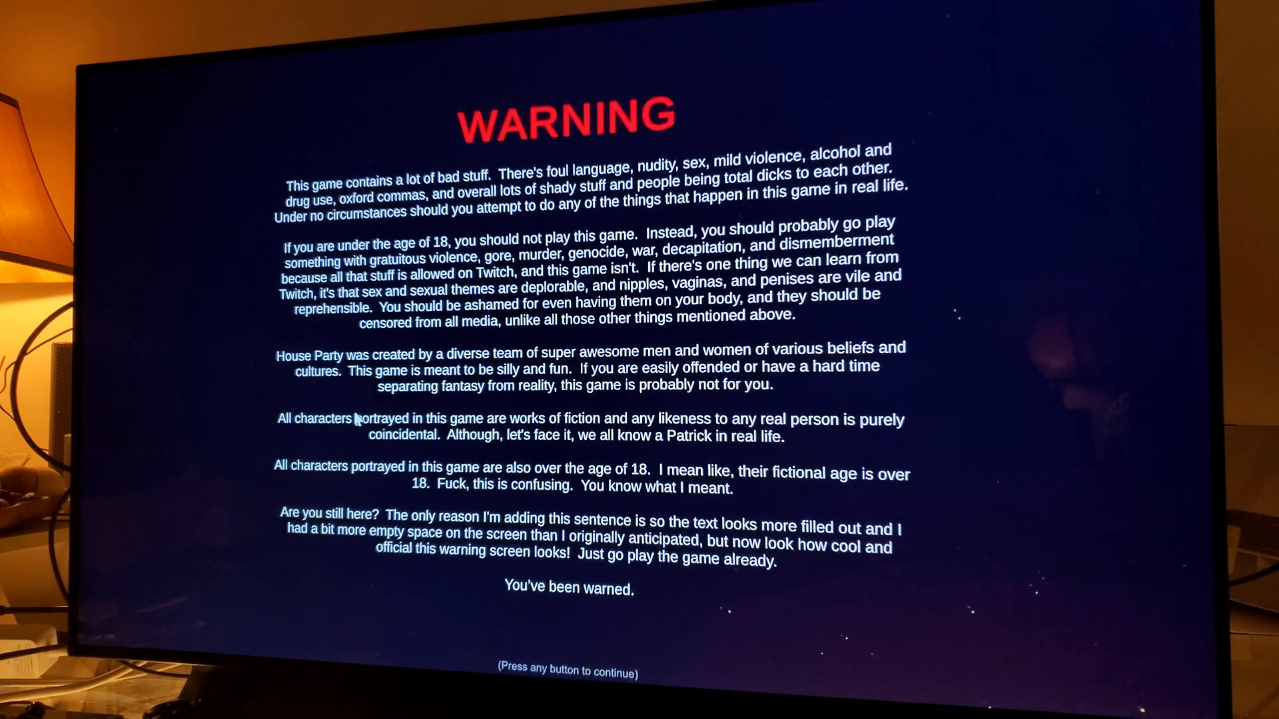
mouse_move(412, 620)
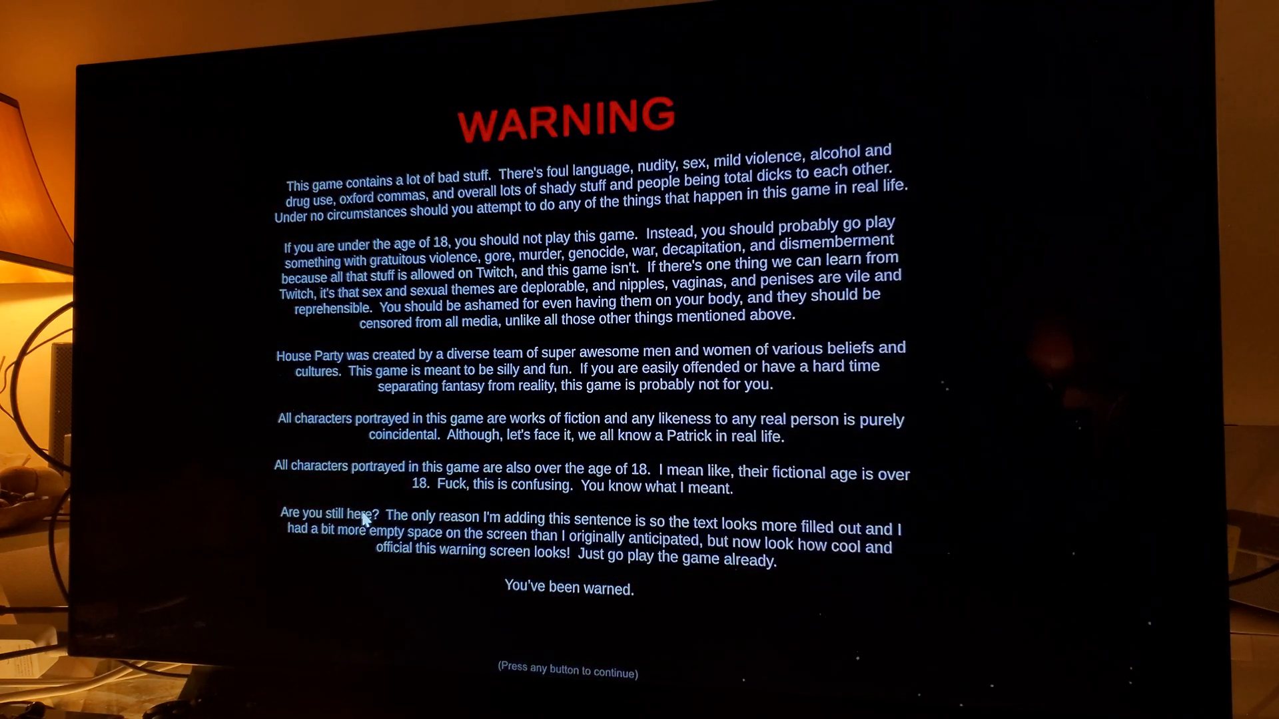
Dismiss the House Party WARNING screen to reach the main menu with Original Story selected.
key("enter")
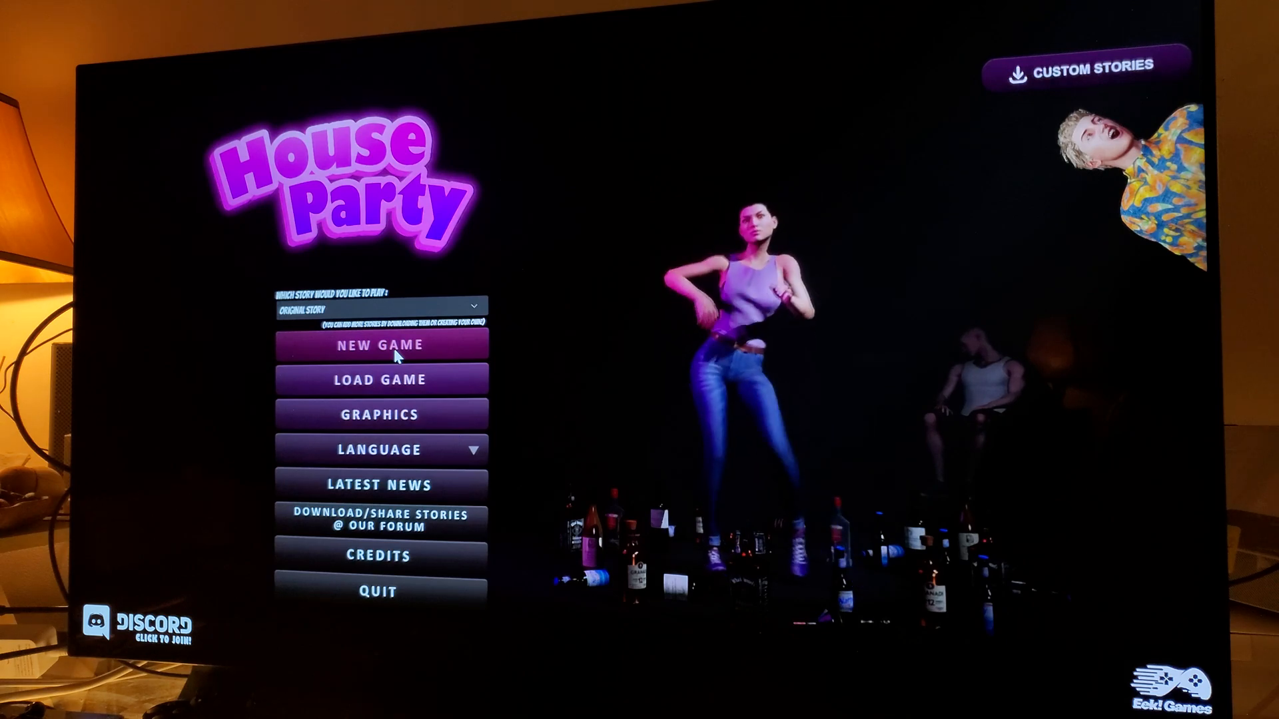
Start a NEW GAME of the Original Story and wait on the loading screen.
left_click(377, 345)
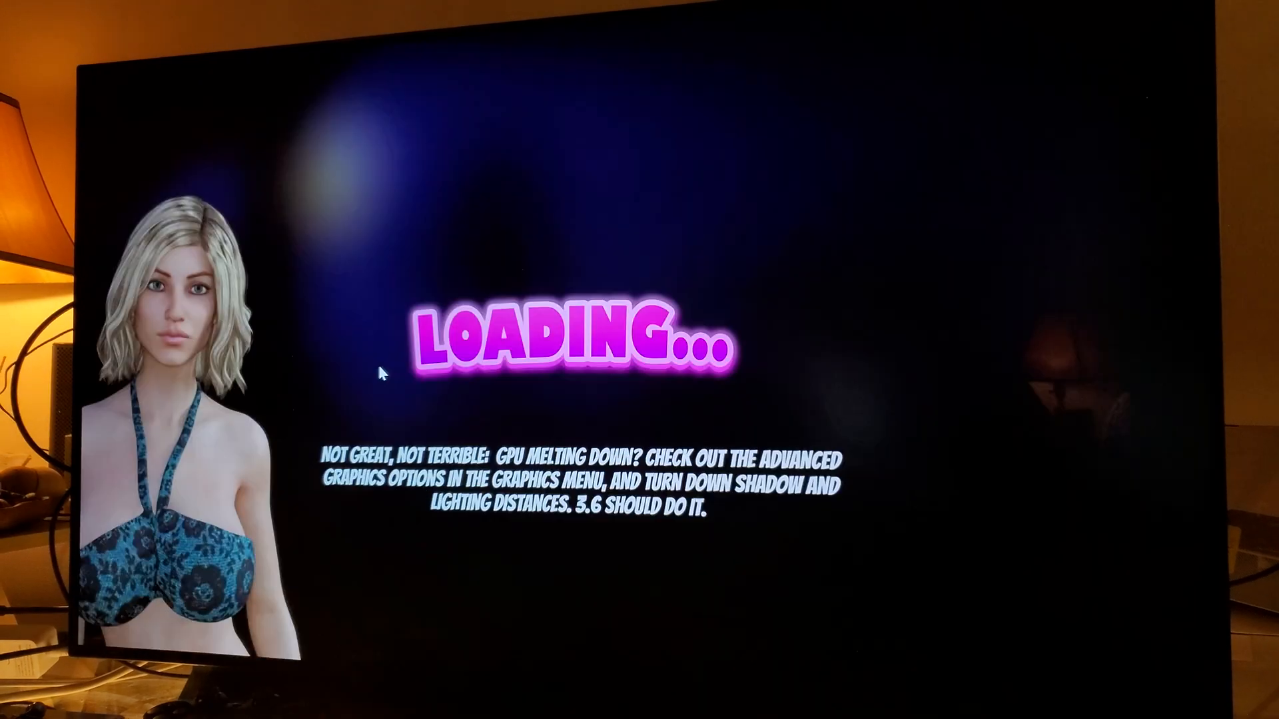
mouse_move(412, 376)
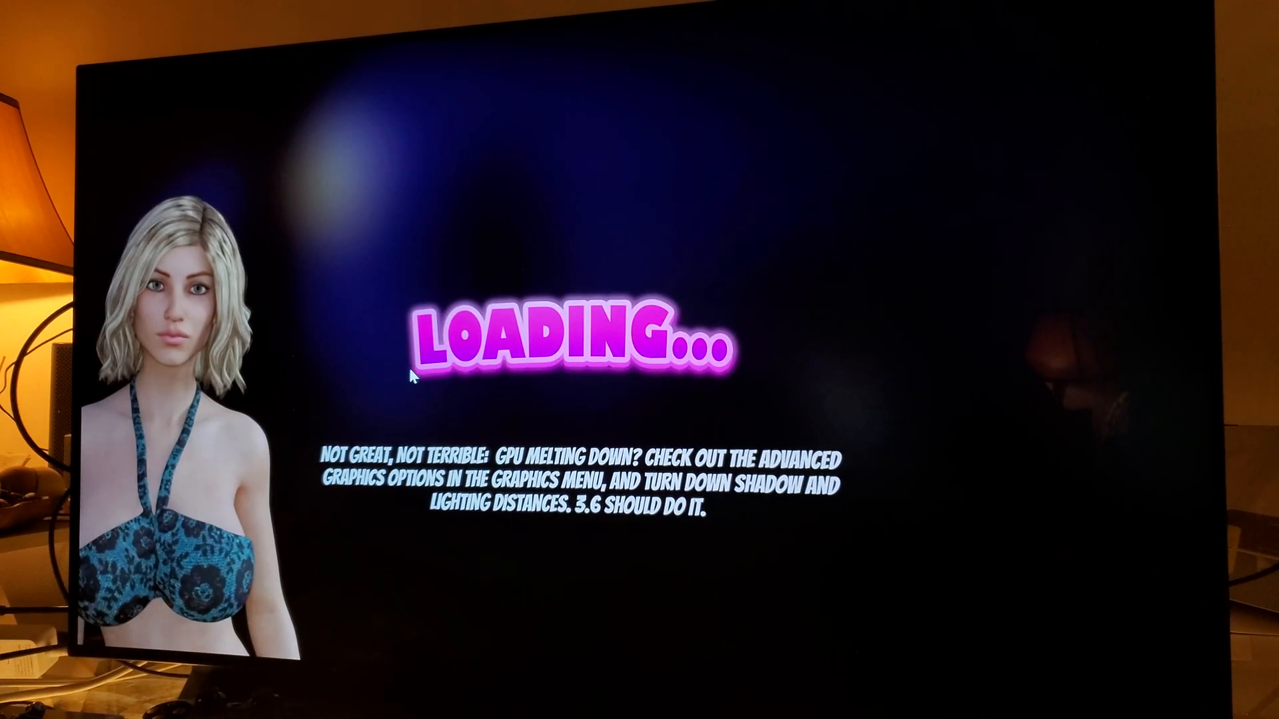
mouse_move(594, 342)
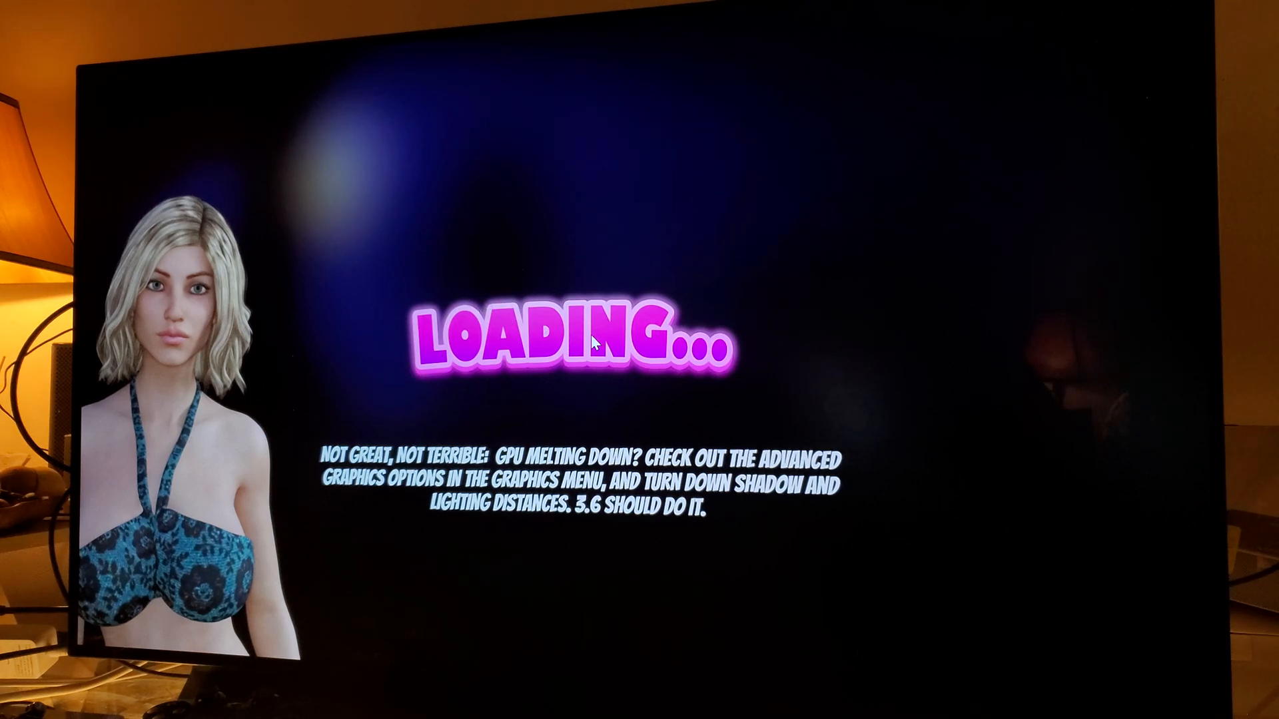
mouse_move(565, 297)
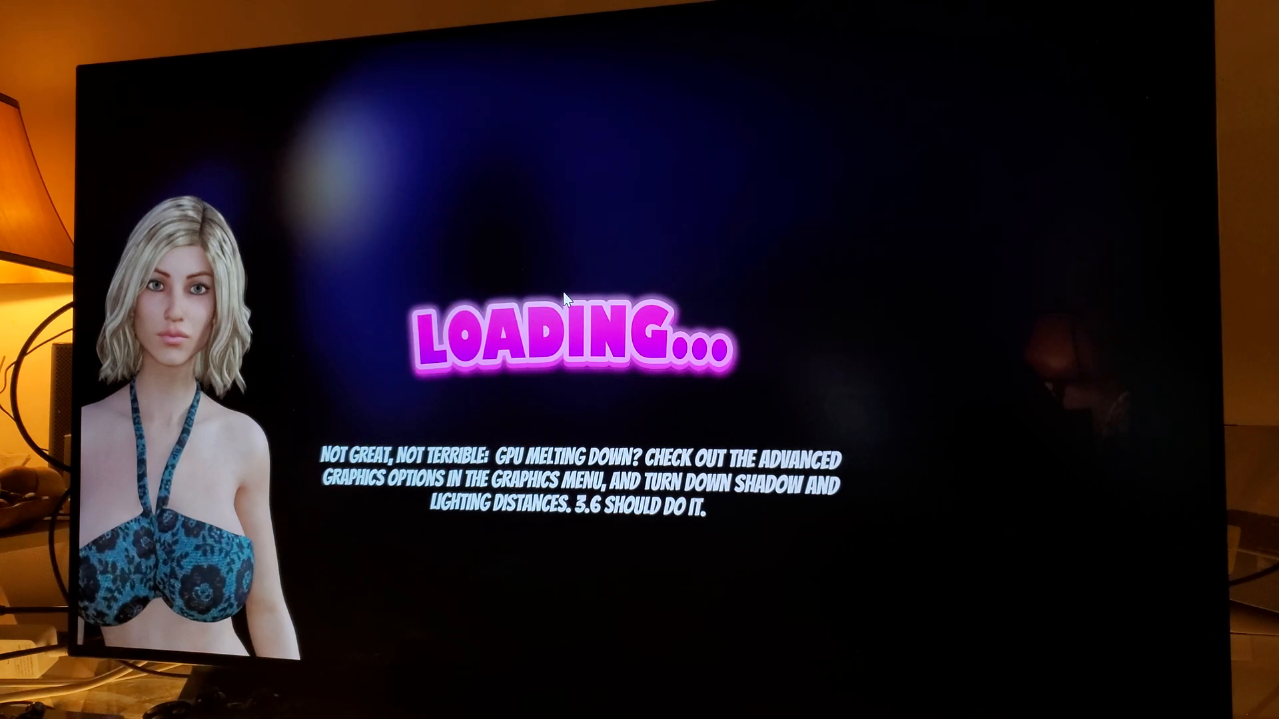